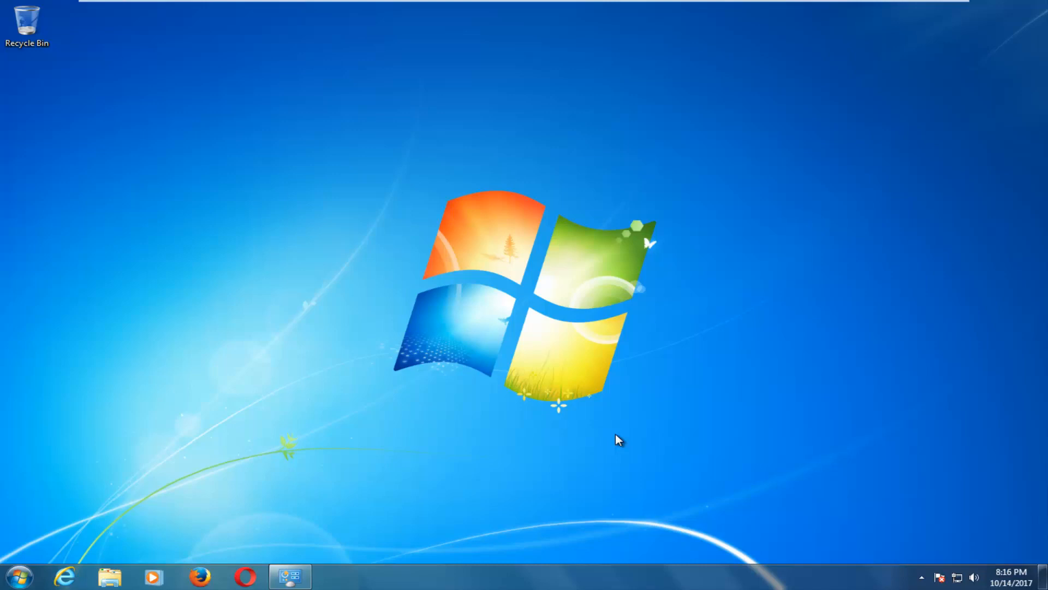
{"action": "mouse_move", "coordinate": [603, 438]}
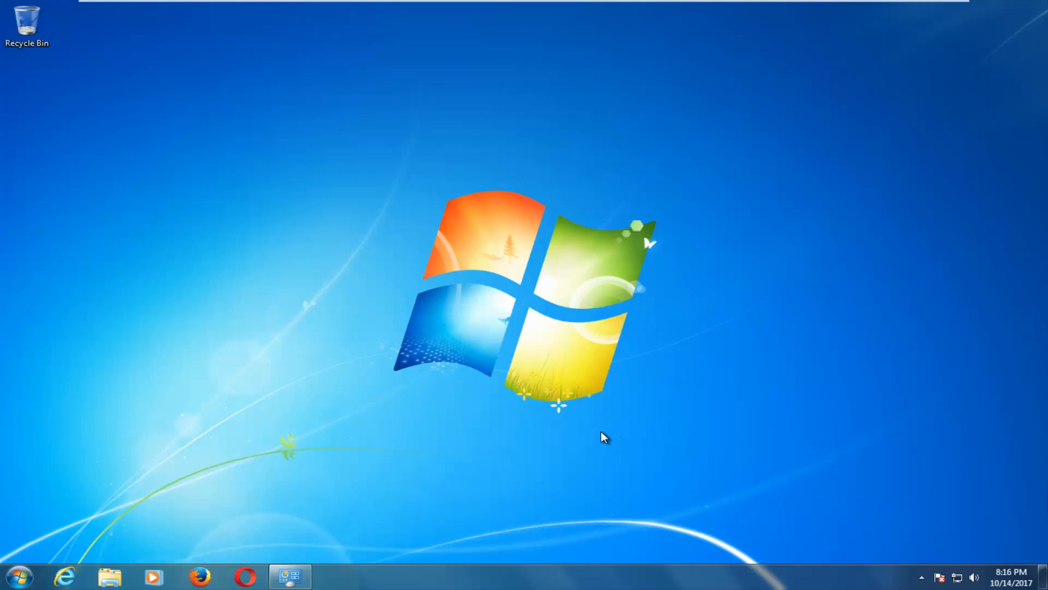
{"action": "mouse_move", "coordinate": [61, 531]}
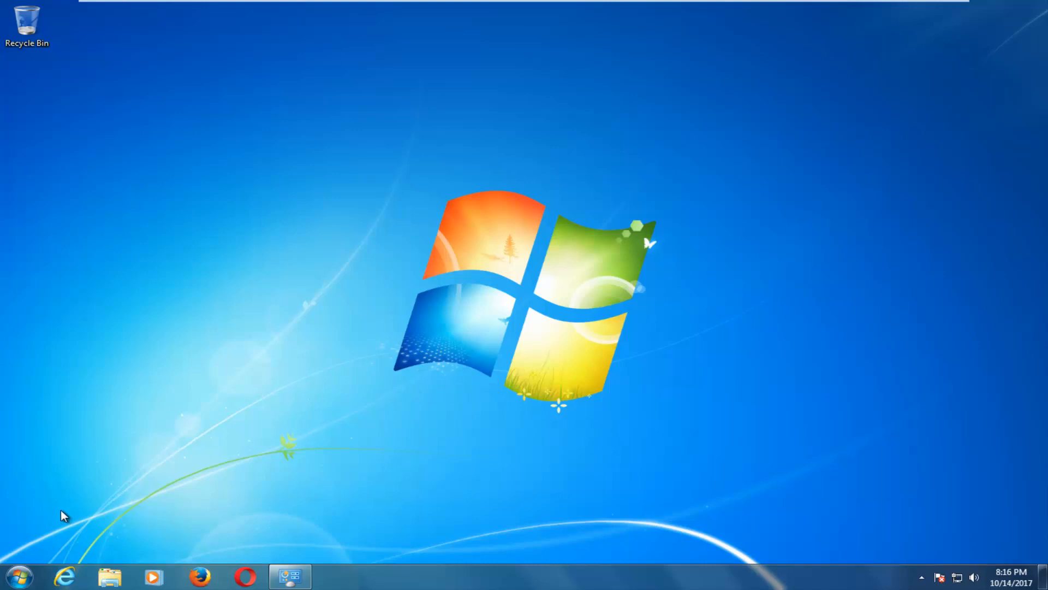
- Search 'troubleshooting' from the Start menu to surface the Troubleshooting Control Panel item
{"action": "left_click", "coordinate": [20, 581]}
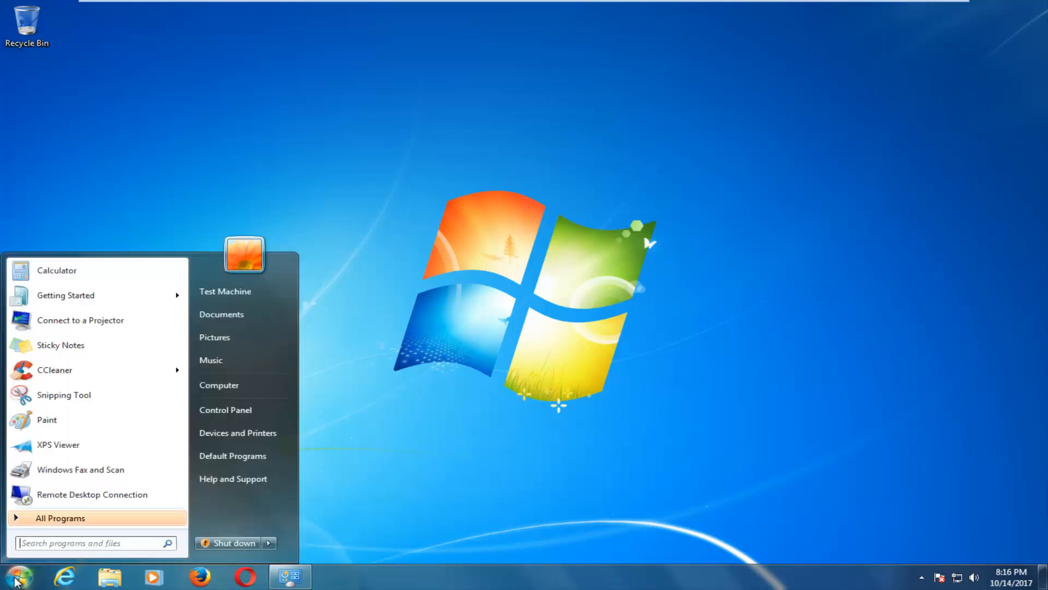
{"action": "type", "text": "troubleshooting"}
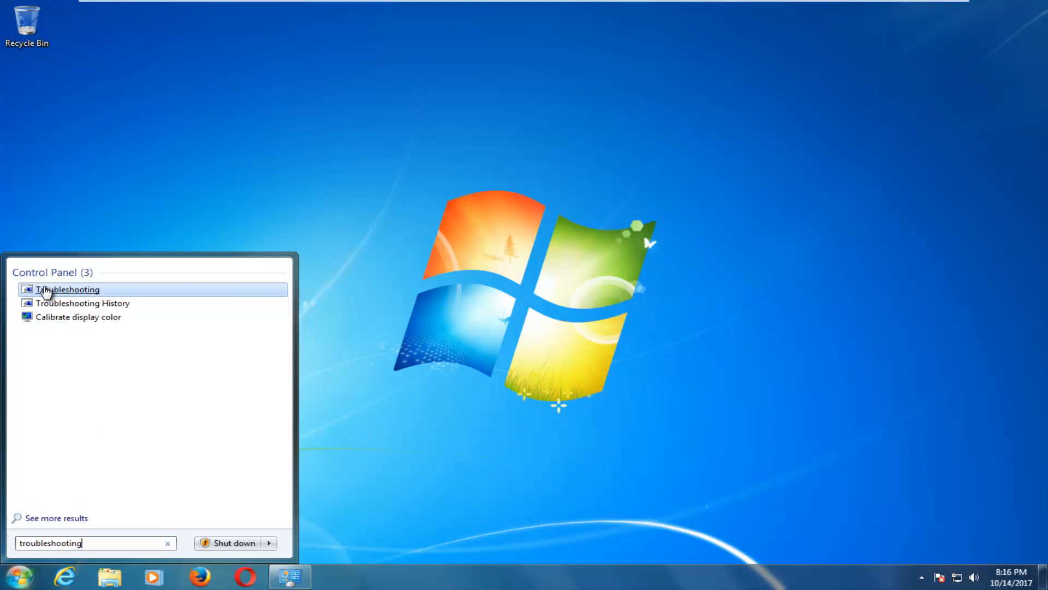
- Open Troubleshooting and show the full list of troubleshooters, Aero through Windows Update
{"action": "left_click", "coordinate": [68, 289]}
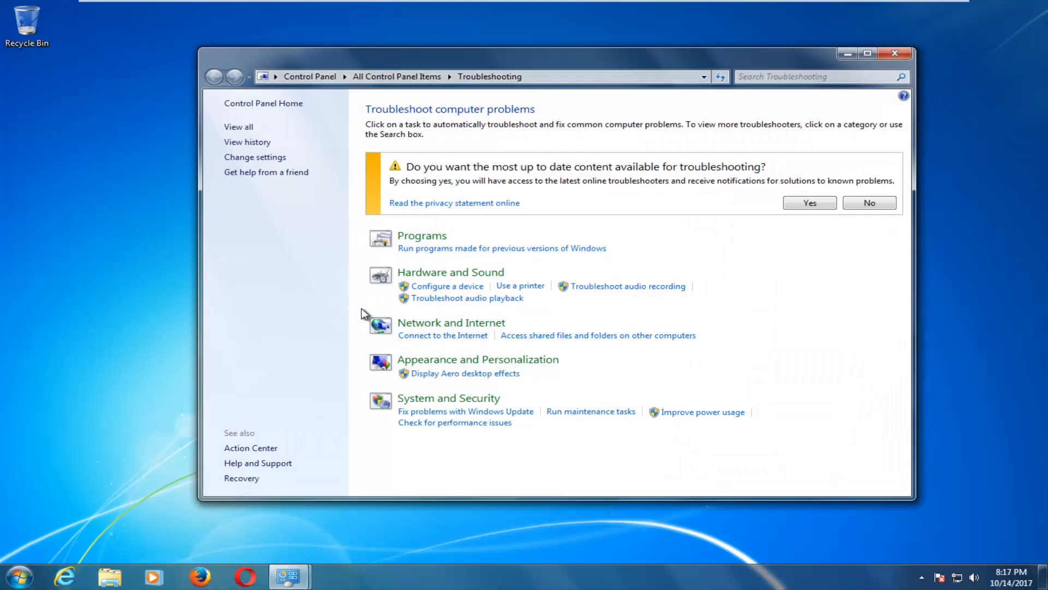
{"action": "mouse_move", "coordinate": [238, 135]}
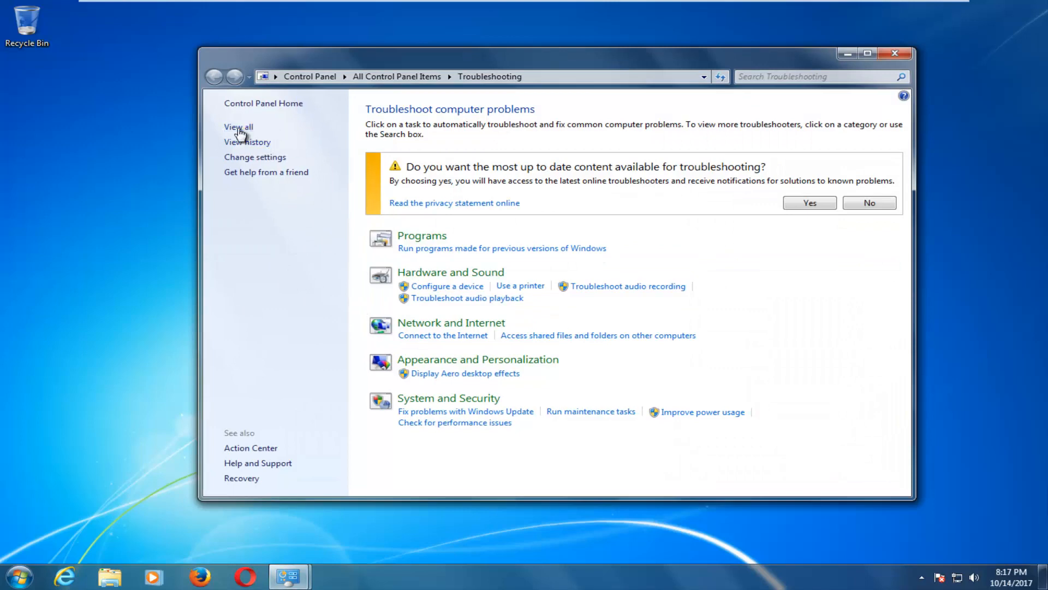
{"action": "left_click", "coordinate": [238, 127]}
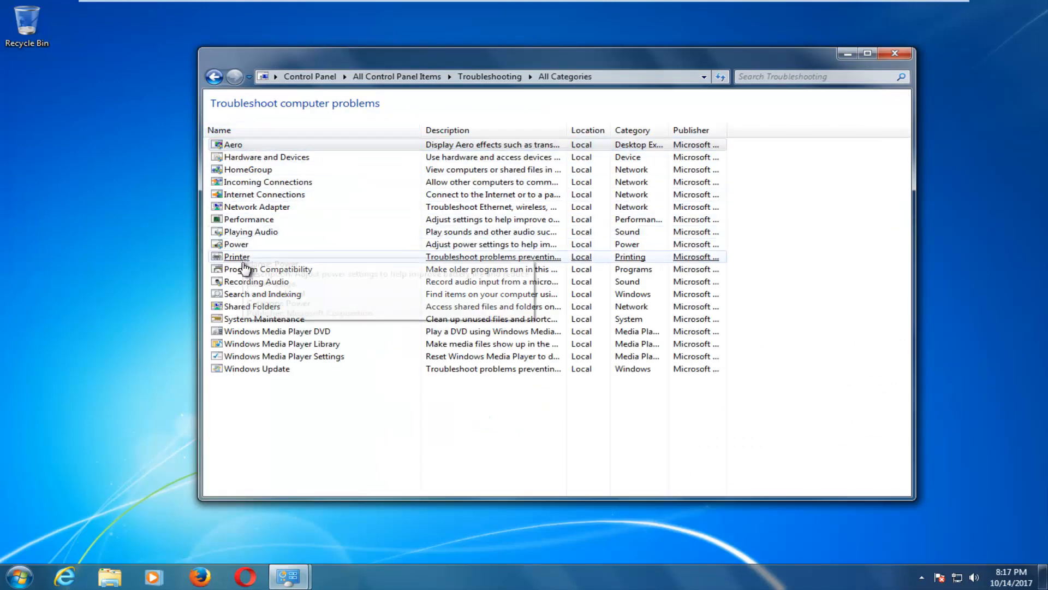
{"action": "mouse_move", "coordinate": [255, 281]}
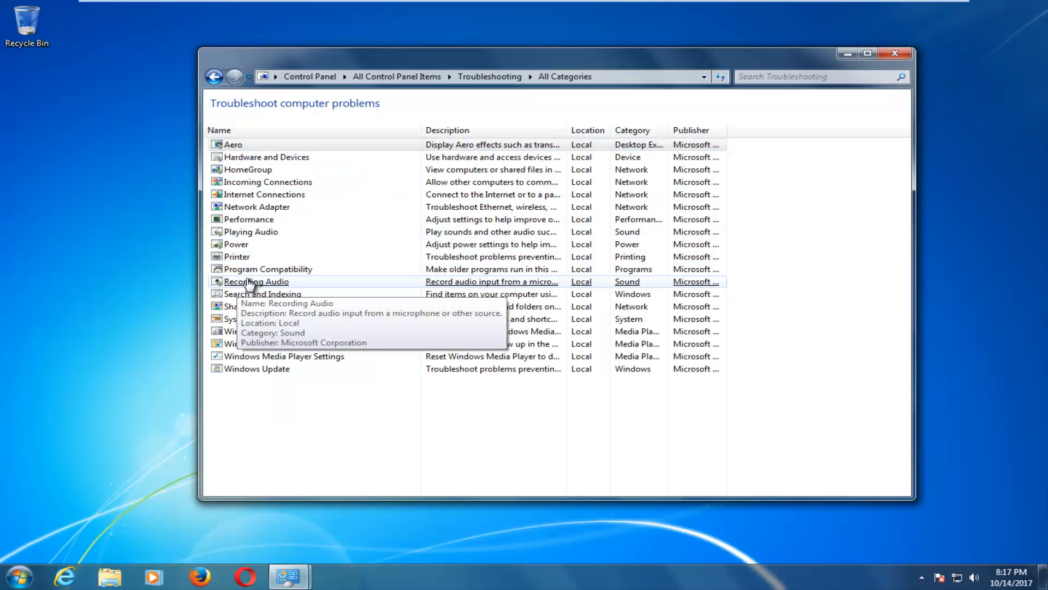
- Run the Recording Audio troubleshooter with automatic repairs until it reports no problem identified
{"action": "double_click", "coordinate": [255, 281]}
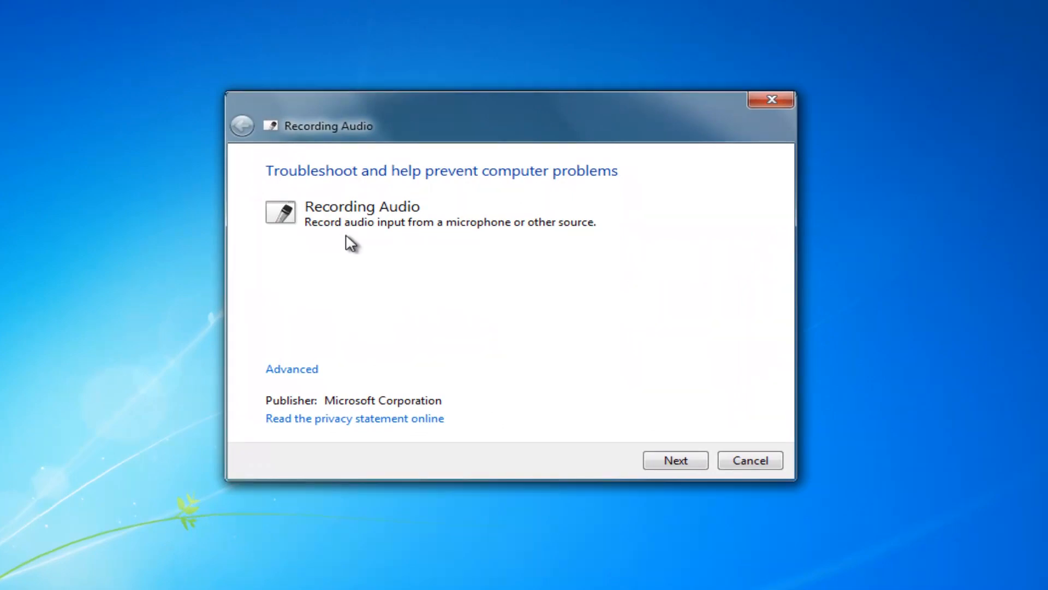
{"action": "mouse_move", "coordinate": [511, 256]}
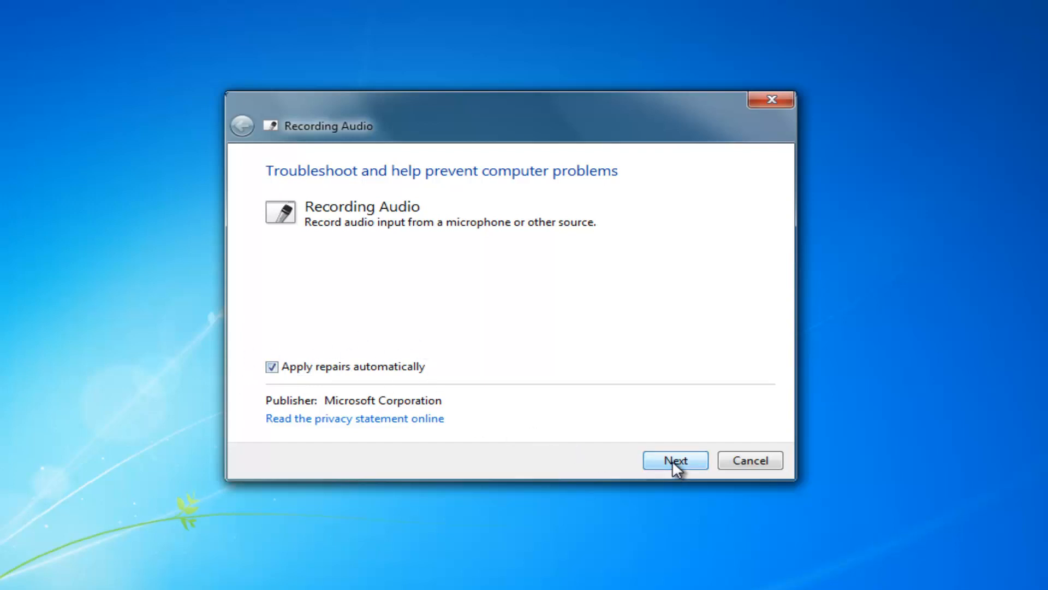
{"action": "left_click", "coordinate": [676, 459]}
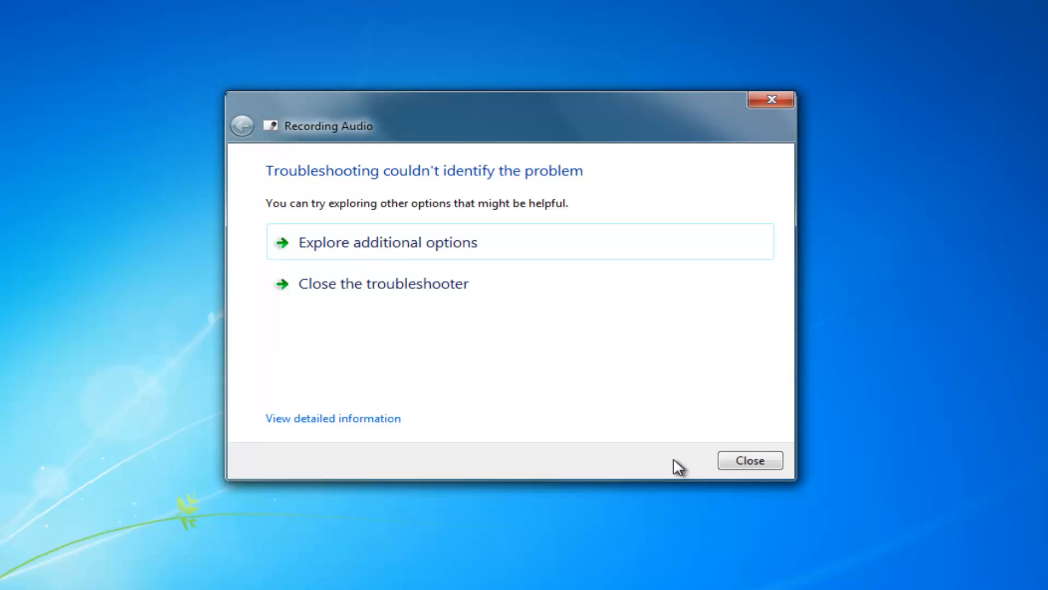
{"action": "mouse_move", "coordinate": [354, 203]}
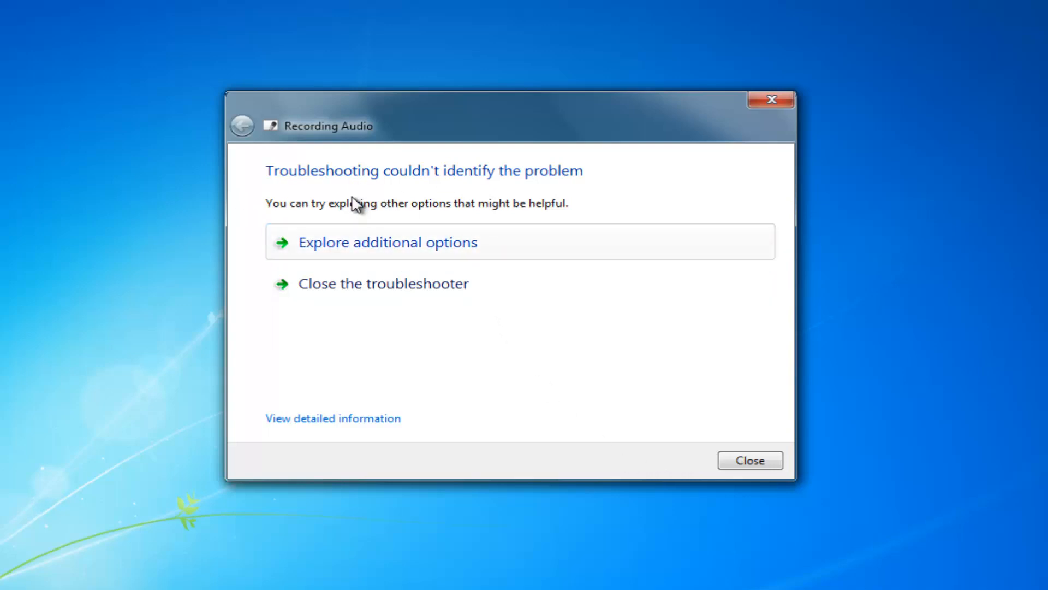
{"action": "mouse_move", "coordinate": [405, 288]}
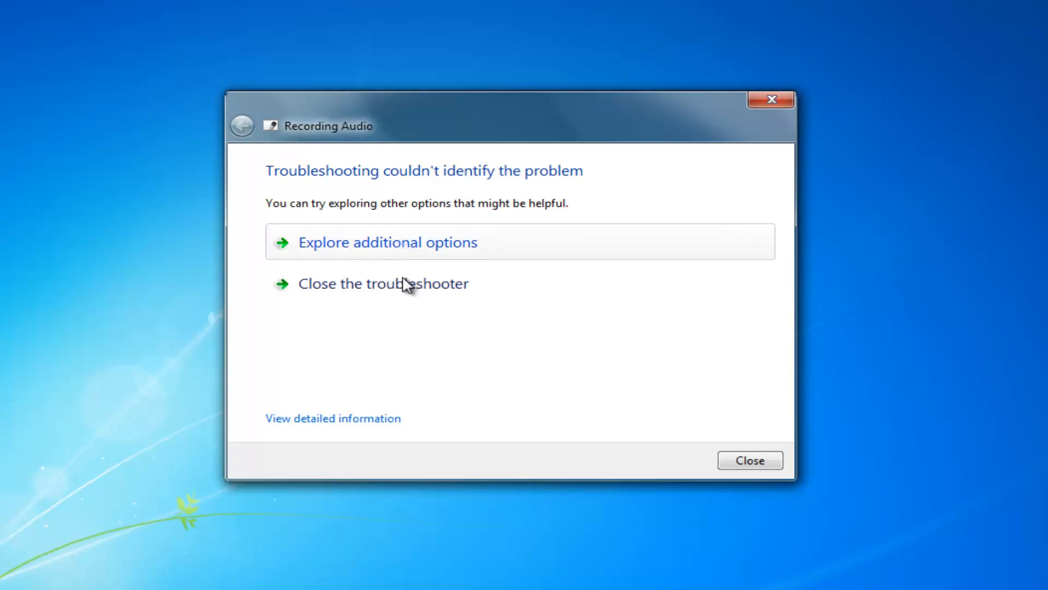
{"action": "mouse_move", "coordinate": [310, 435]}
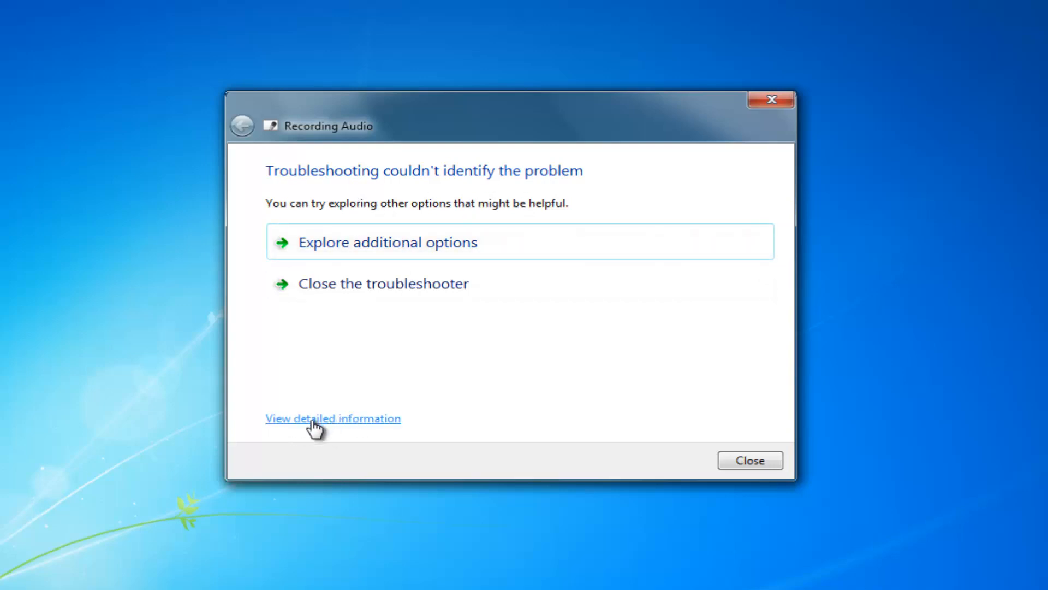
- View the detailed report showing every checked recording issue as not present
{"action": "left_click", "coordinate": [333, 419]}
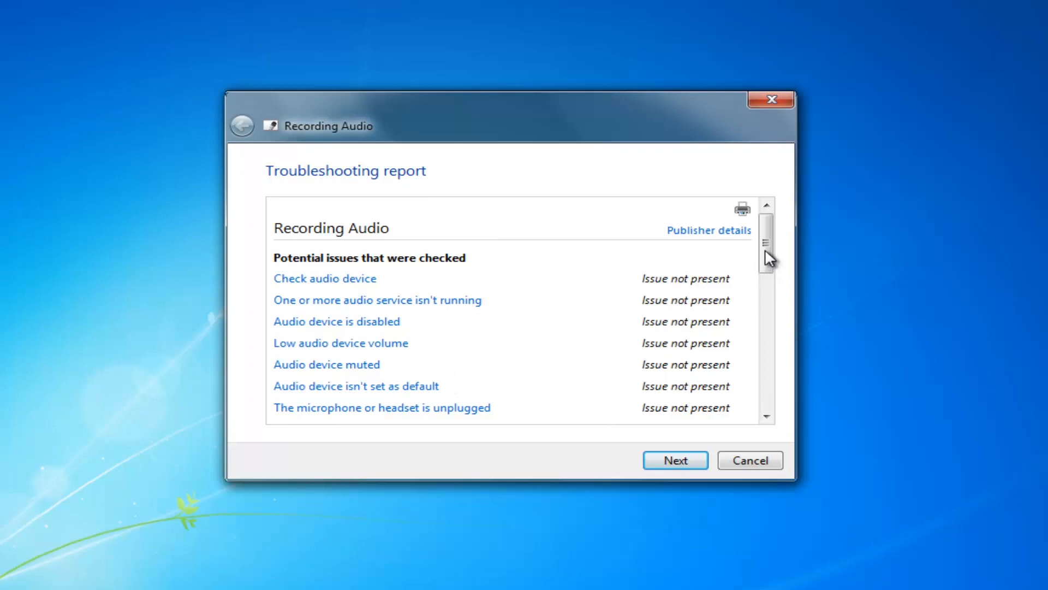
{"action": "scroll", "scroll_direction": "down", "scroll_amount": 3}
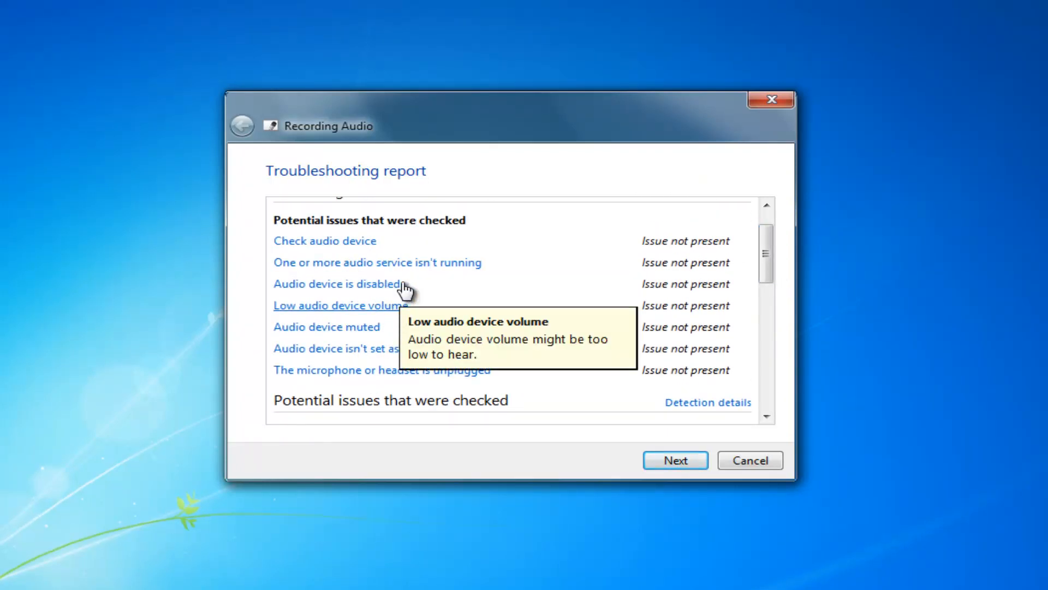
{"action": "mouse_move", "coordinate": [269, 337]}
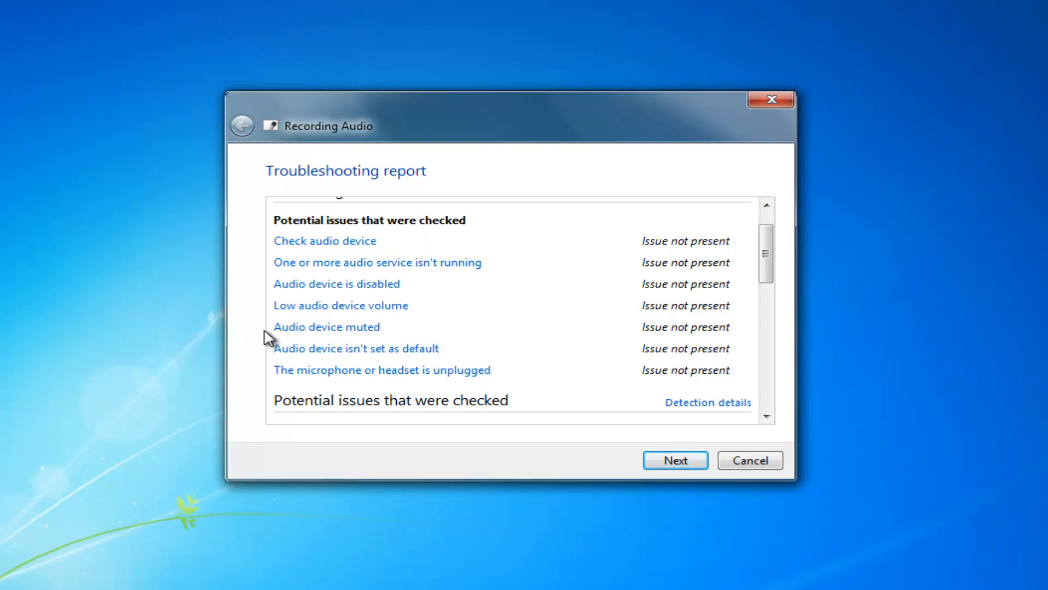
{"action": "mouse_move", "coordinate": [265, 308]}
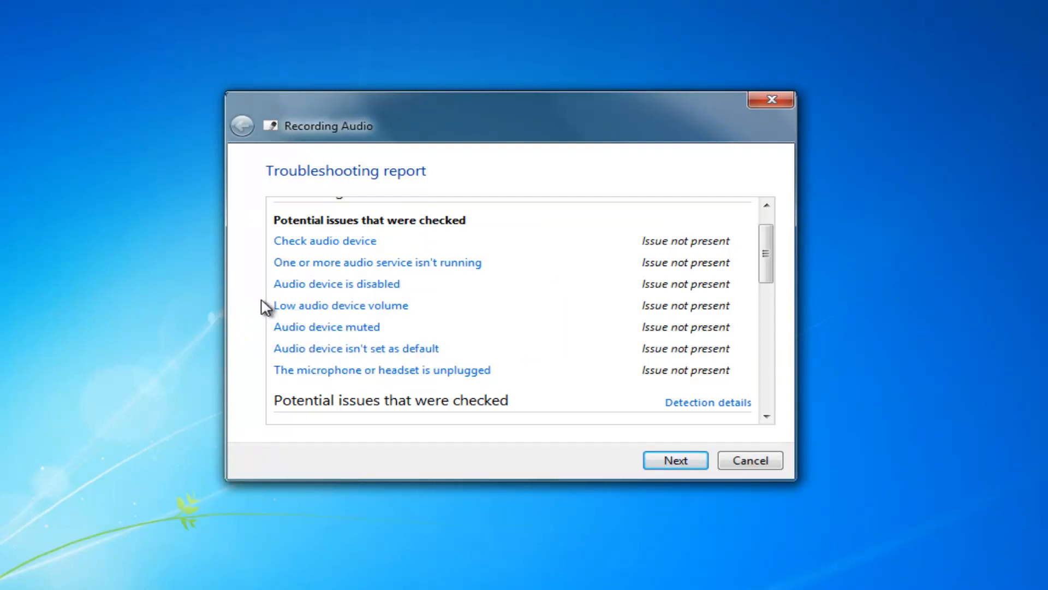
{"action": "mouse_move", "coordinate": [382, 287]}
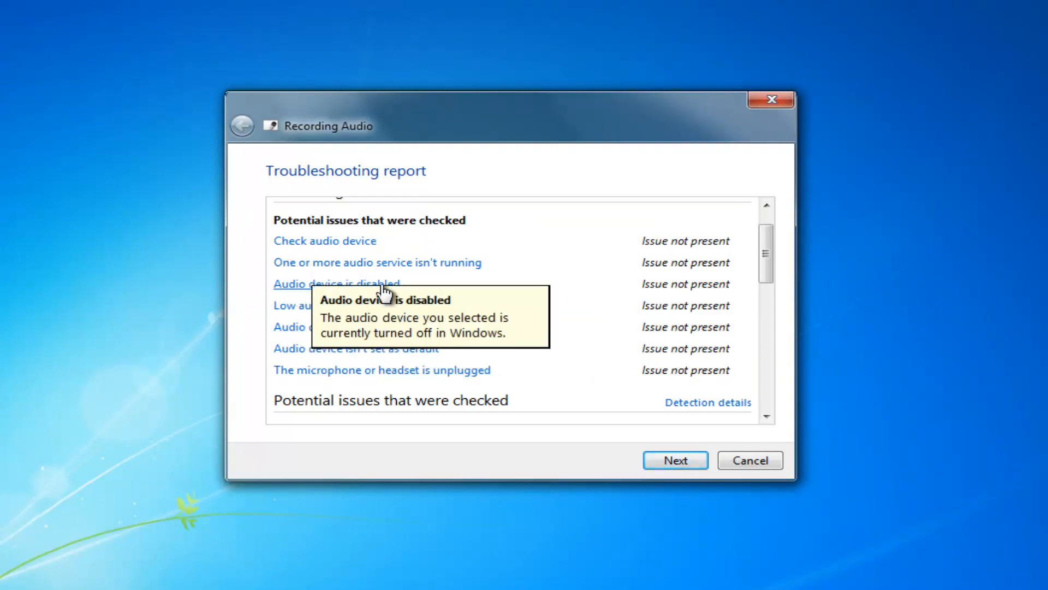
{"action": "mouse_move", "coordinate": [351, 356]}
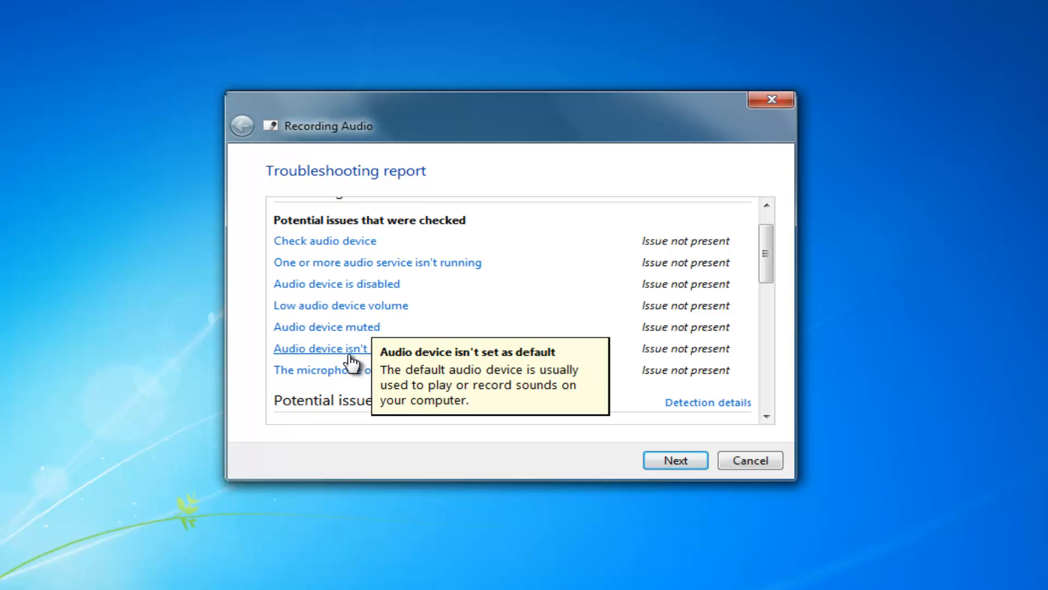
{"action": "mouse_move", "coordinate": [443, 491]}
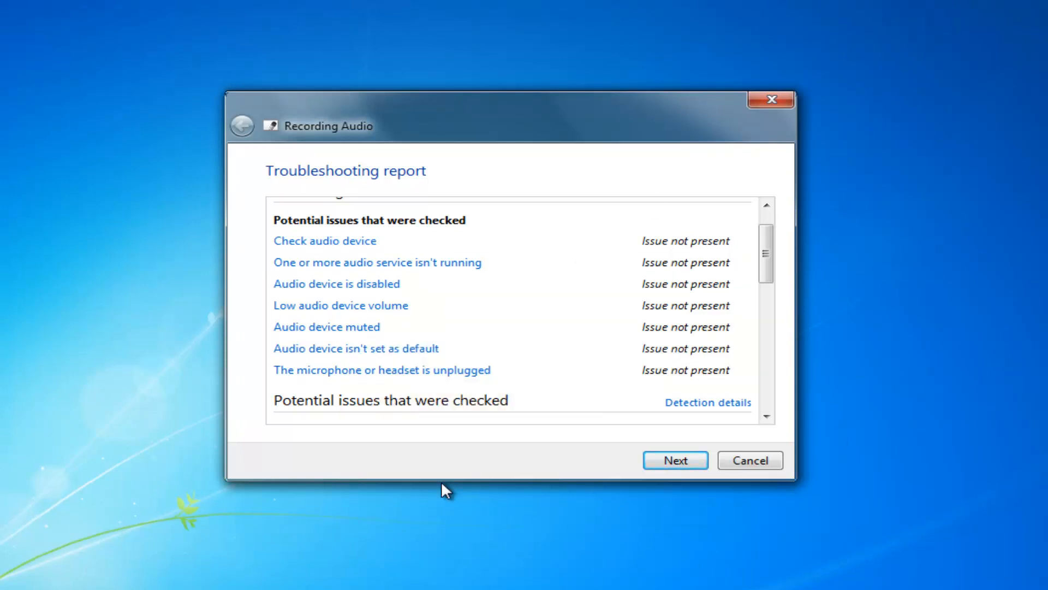
{"action": "mouse_move", "coordinate": [766, 252]}
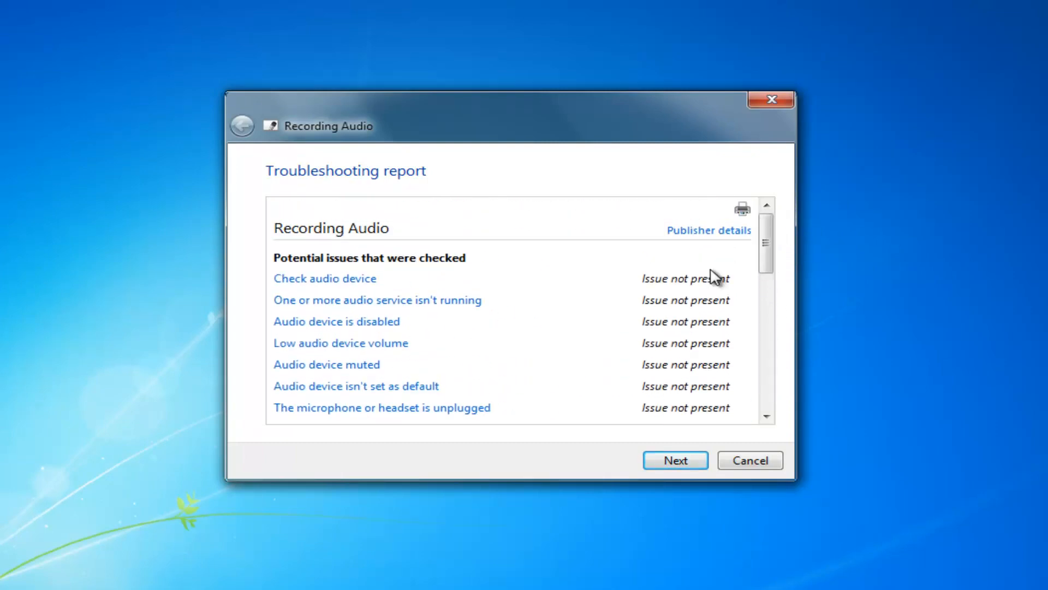
{"action": "mouse_move", "coordinate": [761, 270]}
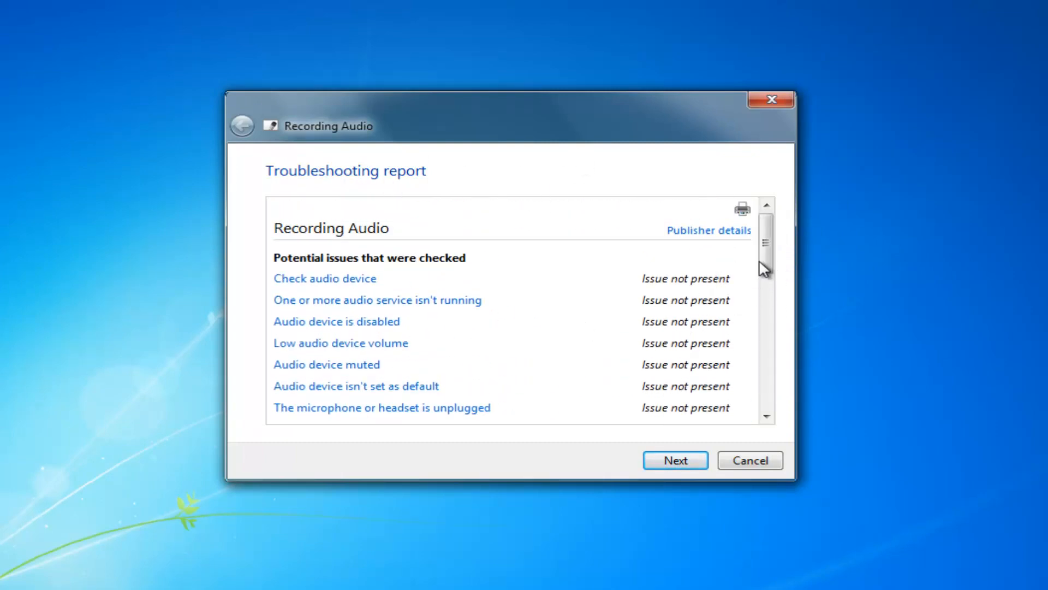
{"action": "scroll", "scroll_direction": "down", "scroll_amount": 3}
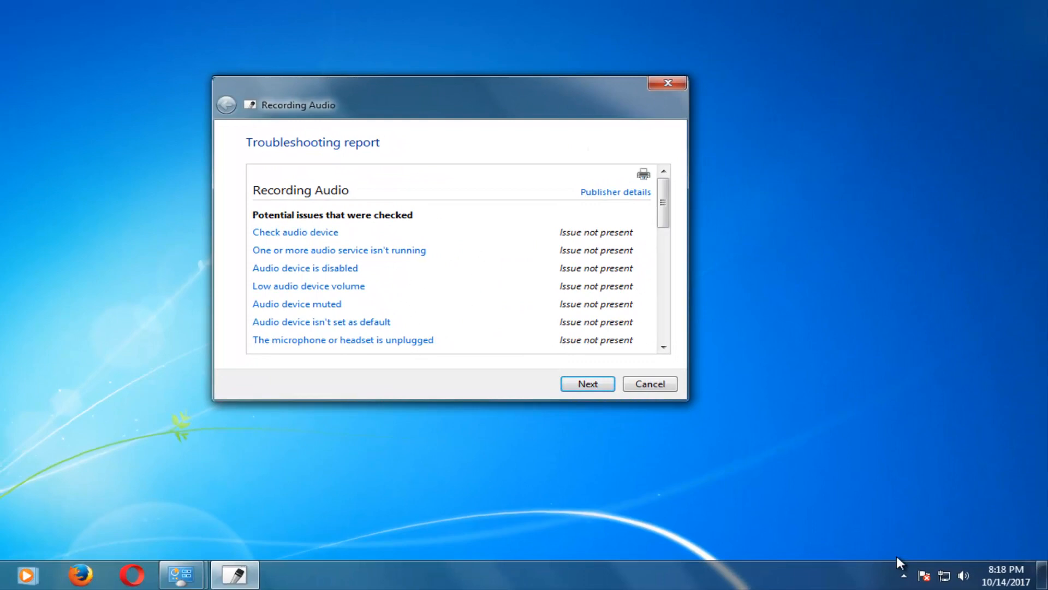
{"action": "mouse_move", "coordinate": [885, 519]}
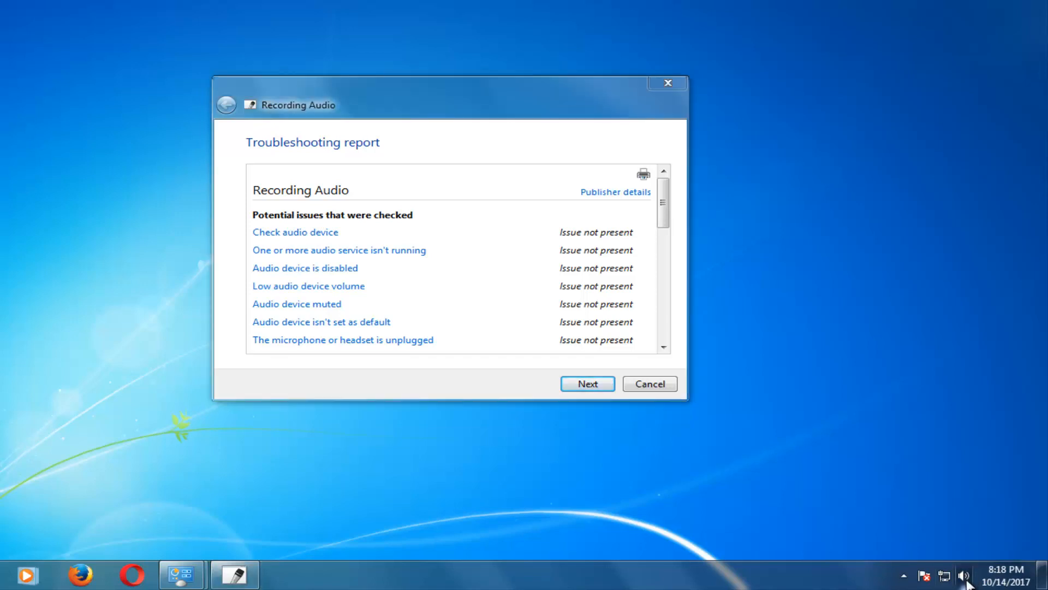
- Toggle speaker mute from the notification-area volume control while the report stays open
{"action": "left_click", "coordinate": [963, 574]}
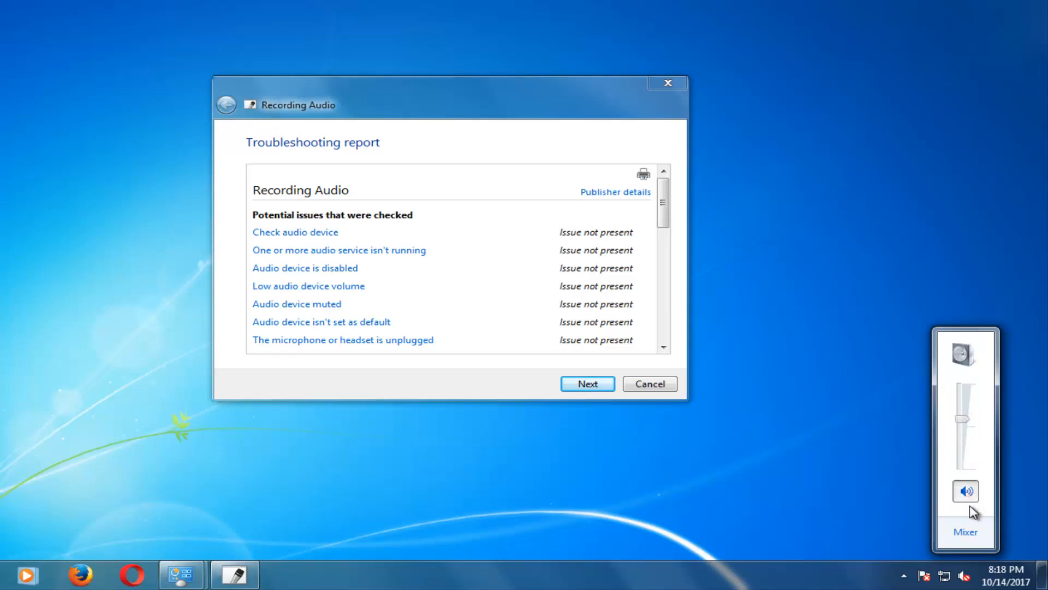
{"action": "left_click", "coordinate": [965, 492]}
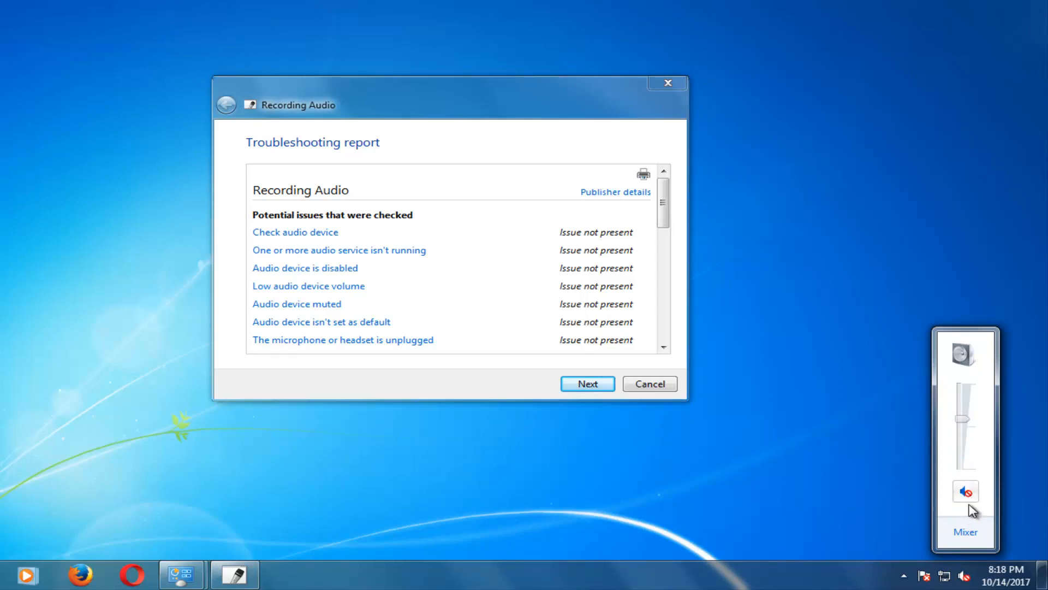
{"action": "left_click", "coordinate": [965, 491]}
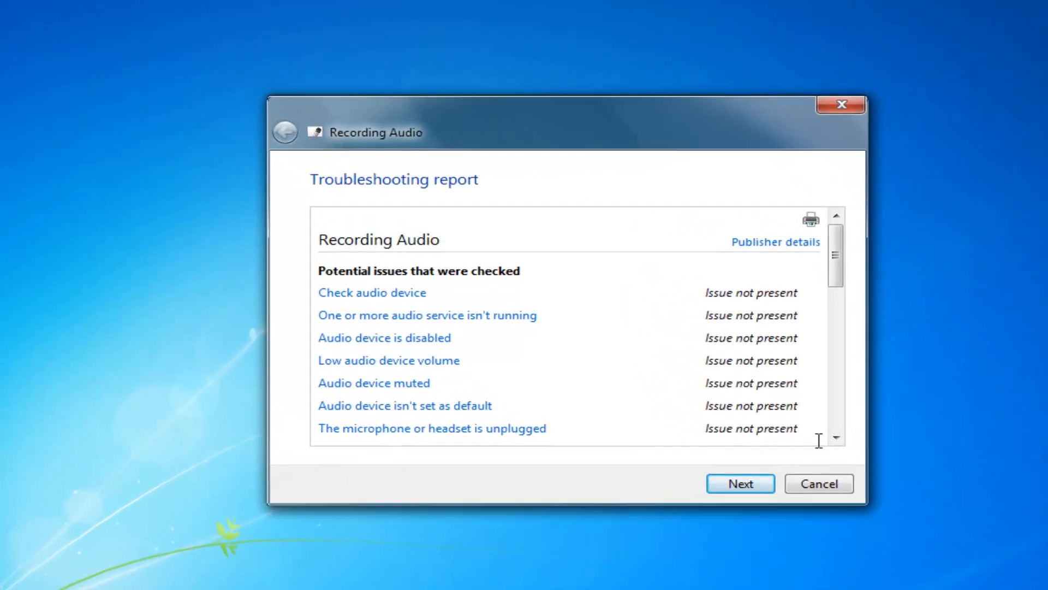
- Leave the report via Next and close the troubleshooter back to the empty desktop
{"action": "left_click", "coordinate": [740, 484]}
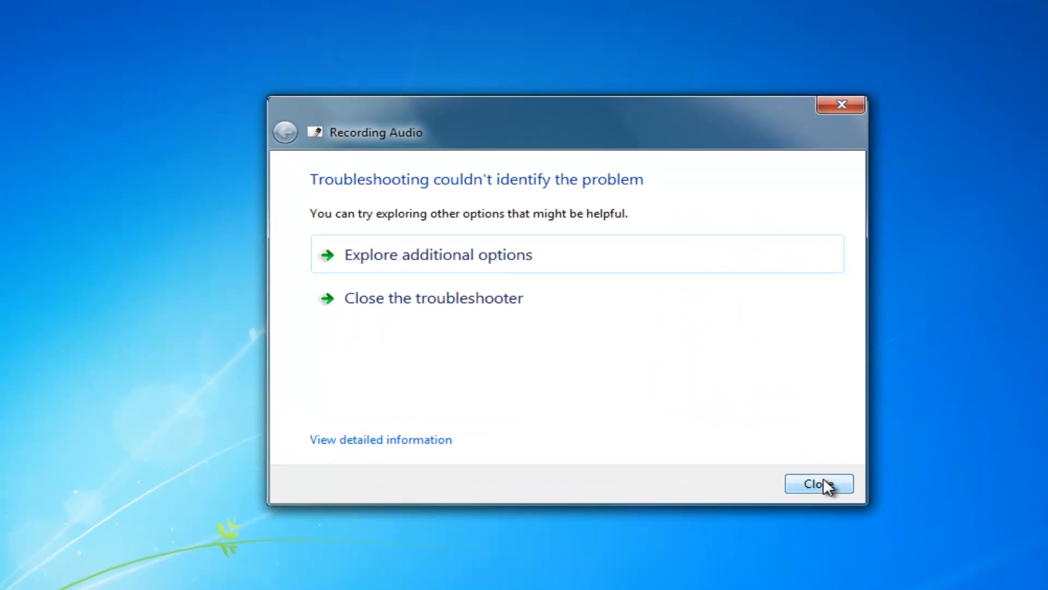
{"action": "mouse_move", "coordinate": [729, 481]}
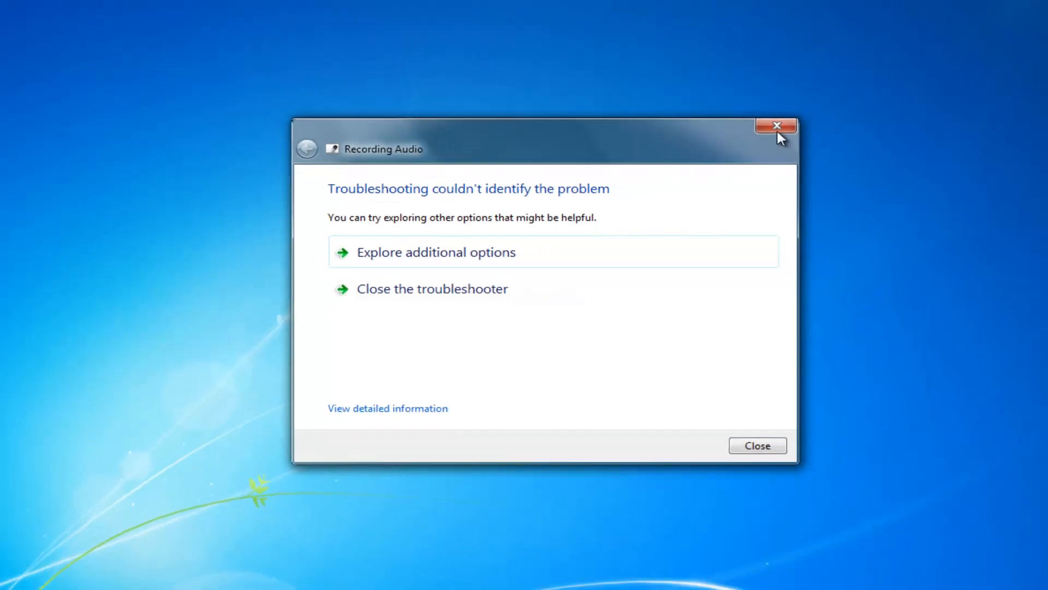
{"action": "left_click", "coordinate": [777, 126]}
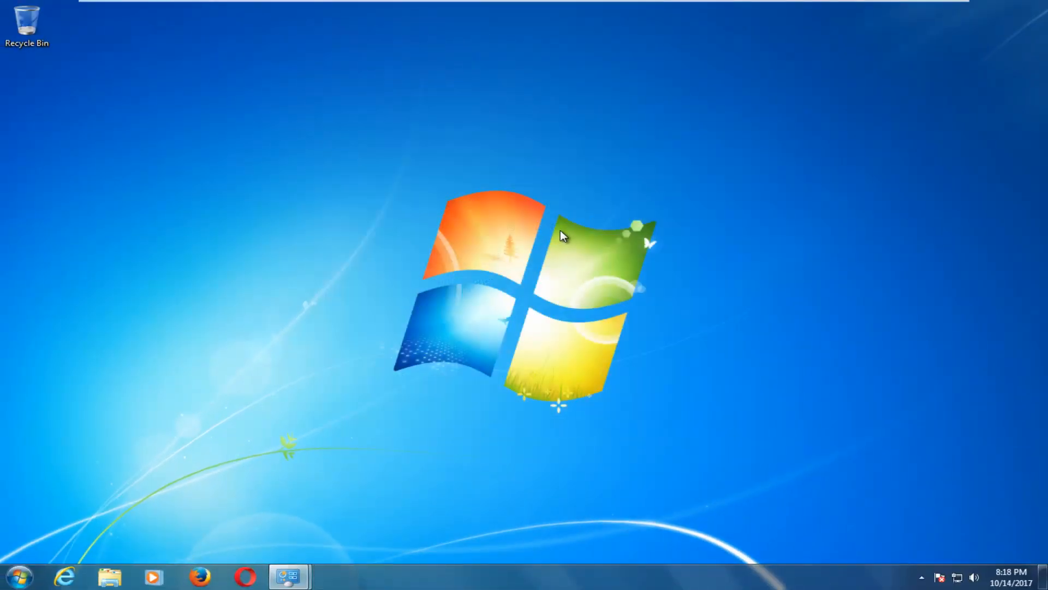